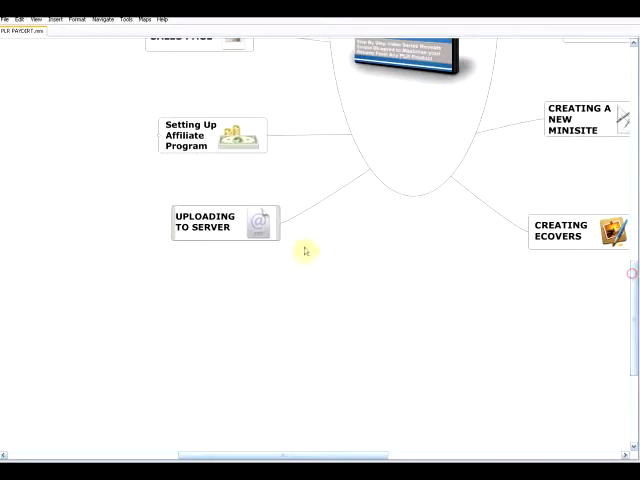
{"action": "mouse_move", "coordinate": [156, 250]}
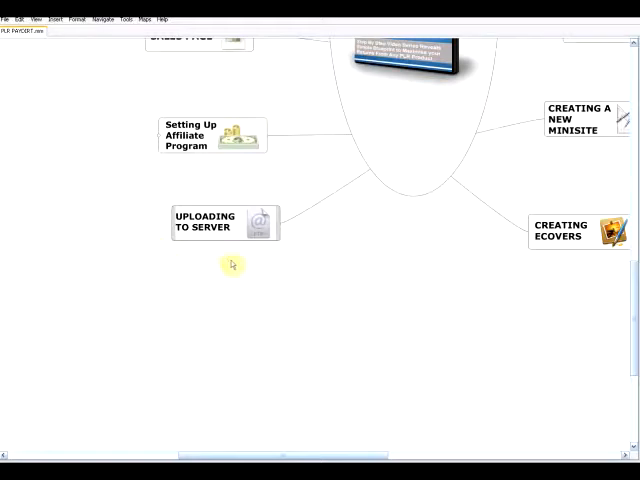
{"action": "mouse_move", "coordinate": [284, 292]}
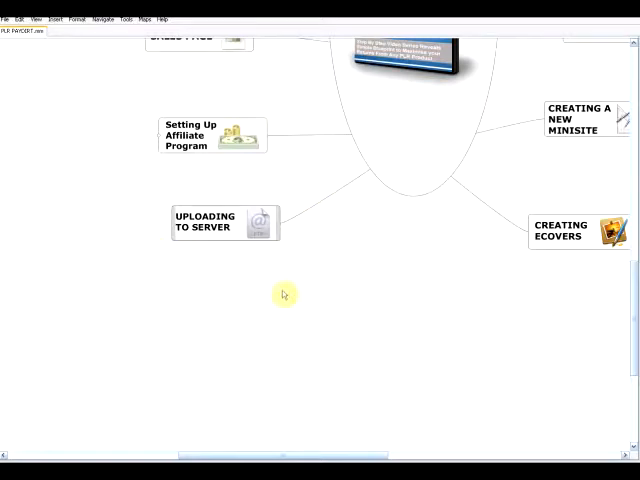
{"action": "mouse_move", "coordinate": [328, 262]}
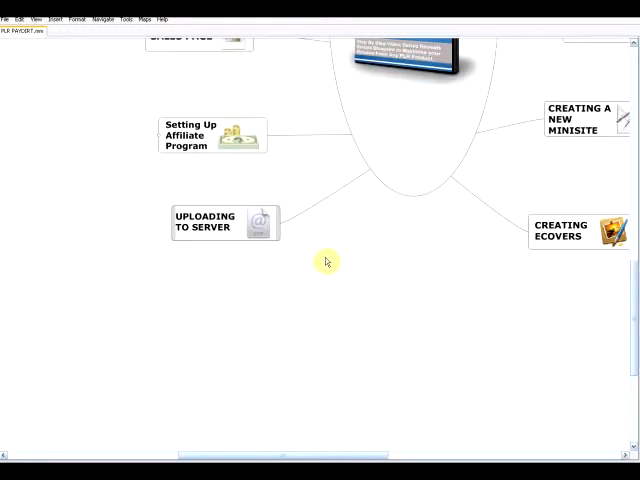
- Scroll the mind map across to the 'Uploading to Server' node
{"action": "scroll", "scroll_direction": "right", "scroll_amount": 3}
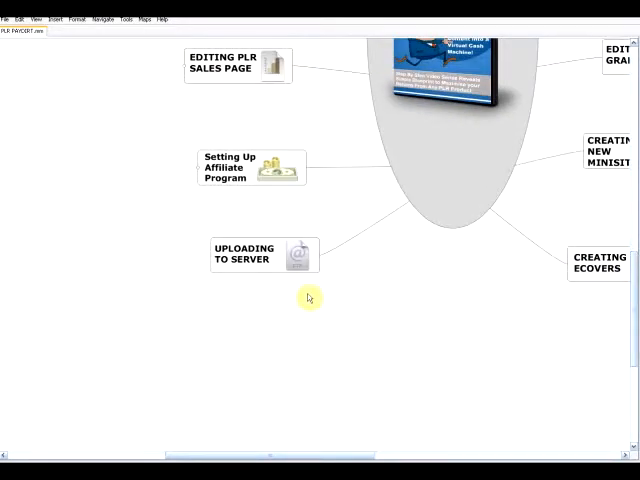
{"action": "mouse_move", "coordinate": [224, 334]}
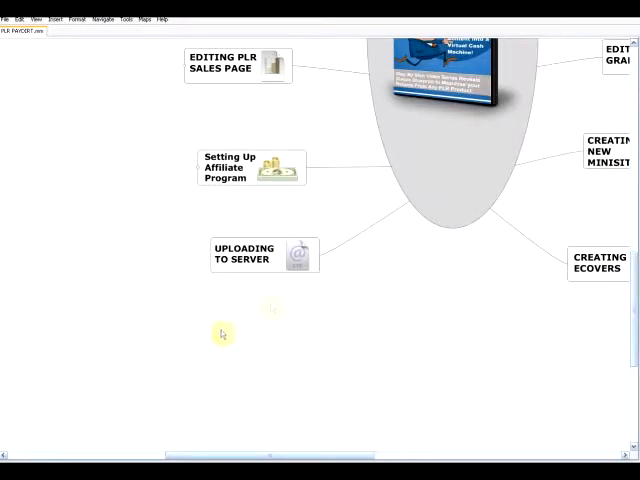
{"action": "mouse_move", "coordinate": [184, 372]}
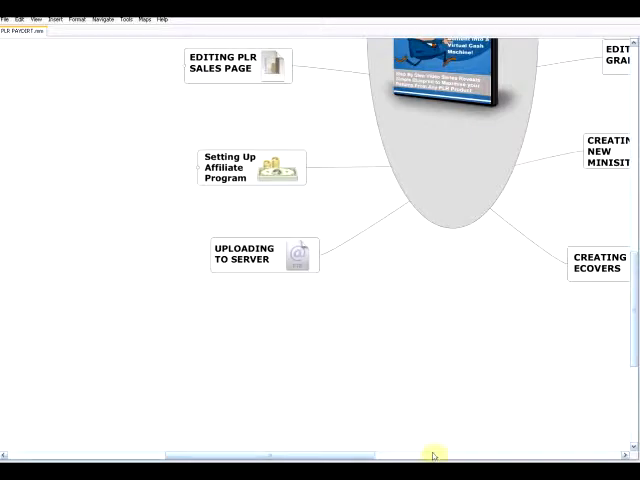
{"action": "mouse_move", "coordinate": [434, 452]}
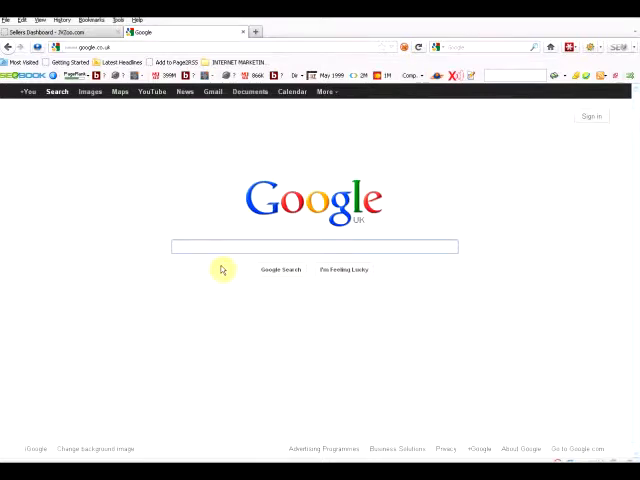
- Search Google for 'filezilla' and go to the official FileZilla site from the results
{"action": "left_click", "coordinate": [316, 246]}
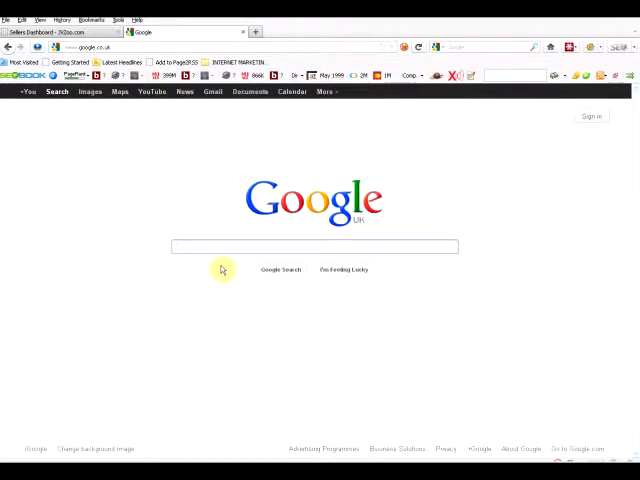
{"action": "left_click", "coordinate": [312, 246]}
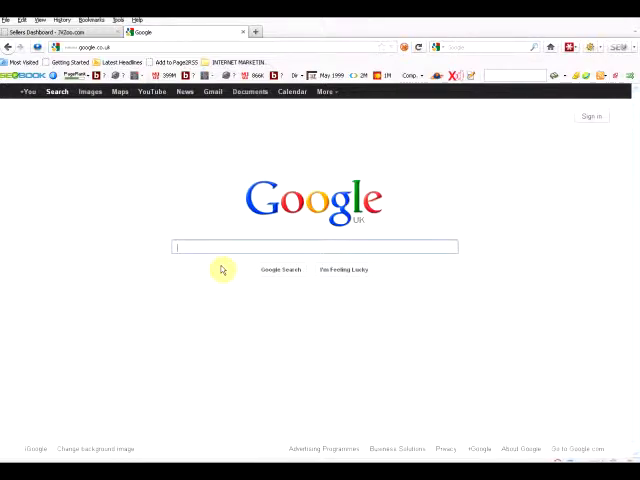
{"action": "type", "text": "fi"}
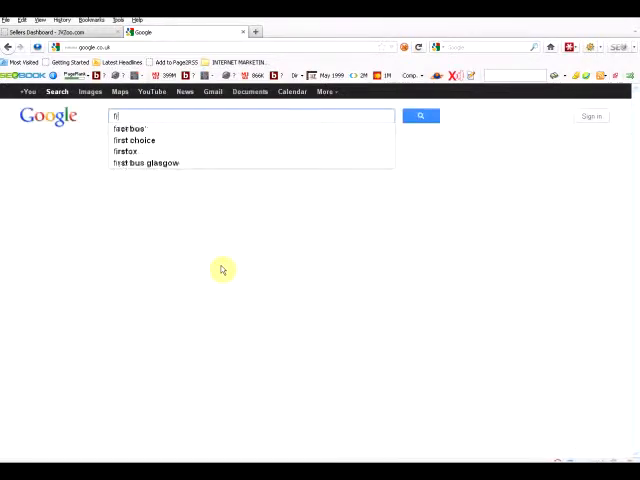
{"action": "type", "text": "filezilla"}
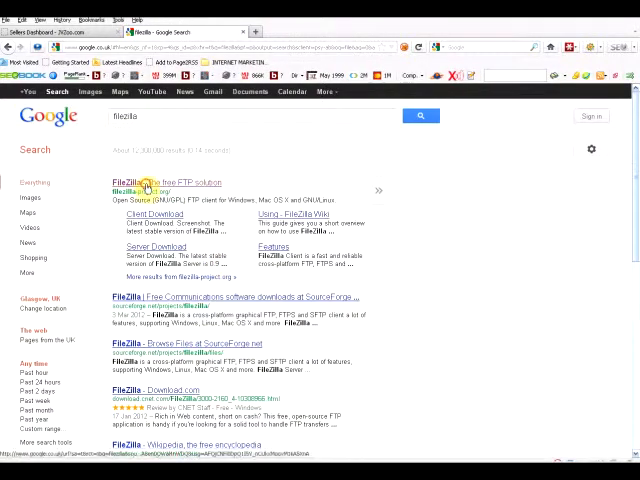
{"action": "left_click", "coordinate": [166, 182]}
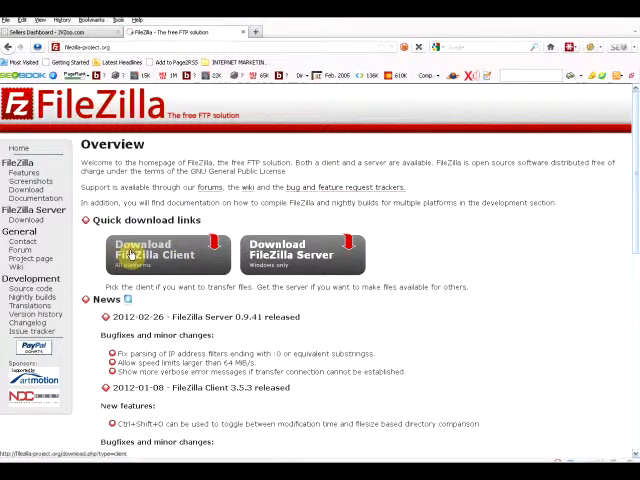
{"action": "mouse_move", "coordinate": [156, 232]}
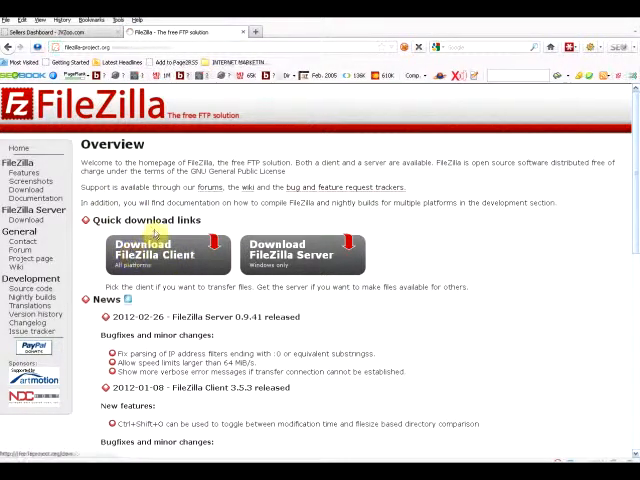
- Go to the FileZilla Client Download page listing version 3.5.3 for Windows, Linux and Mac OS X
{"action": "left_click", "coordinate": [166, 252]}
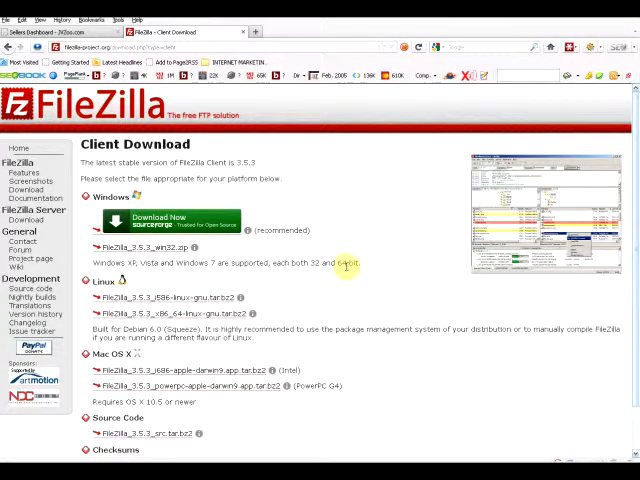
{"action": "mouse_move", "coordinate": [376, 264]}
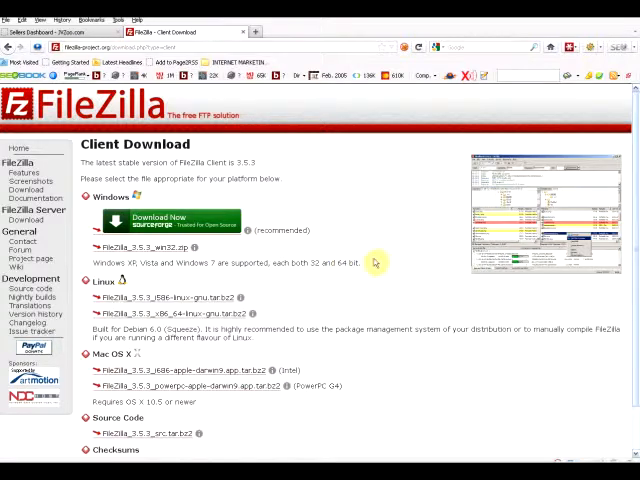
{"action": "mouse_move", "coordinate": [60, 460]}
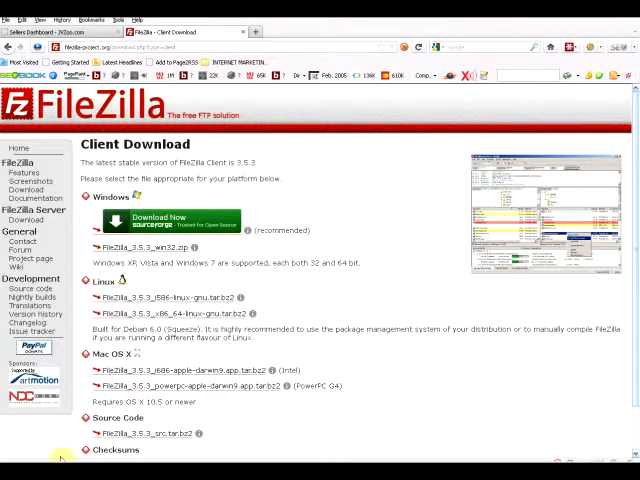
{"action": "left_click", "coordinate": [16, 456]}
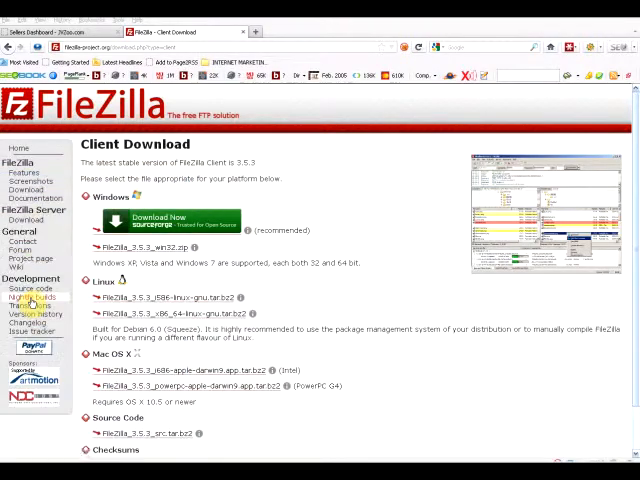
{"action": "mouse_move", "coordinate": [472, 414]}
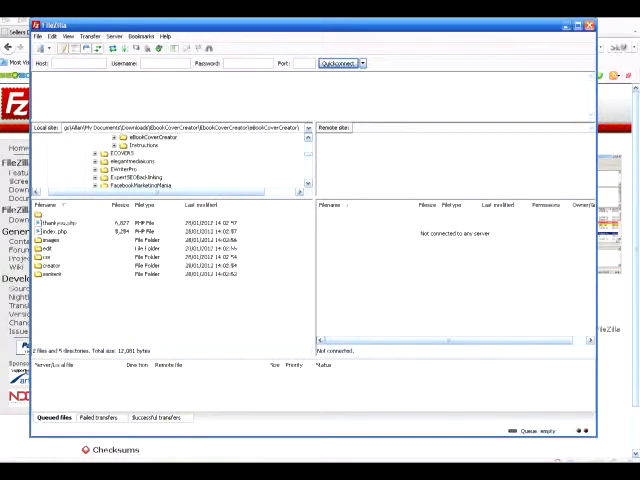
{"action": "left_click", "coordinate": [150, 138]}
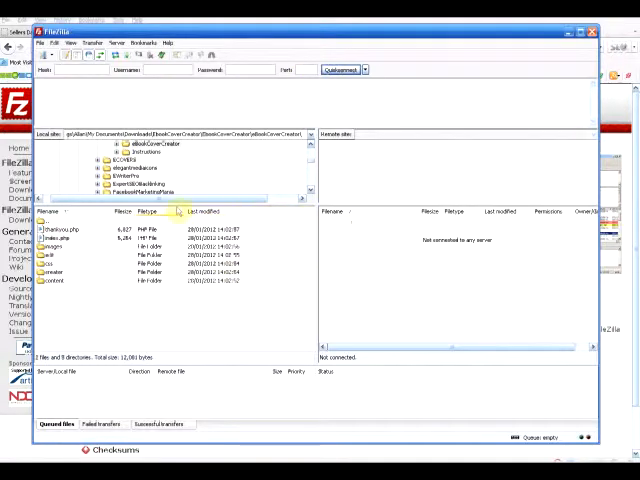
{"action": "mouse_move", "coordinate": [152, 312]}
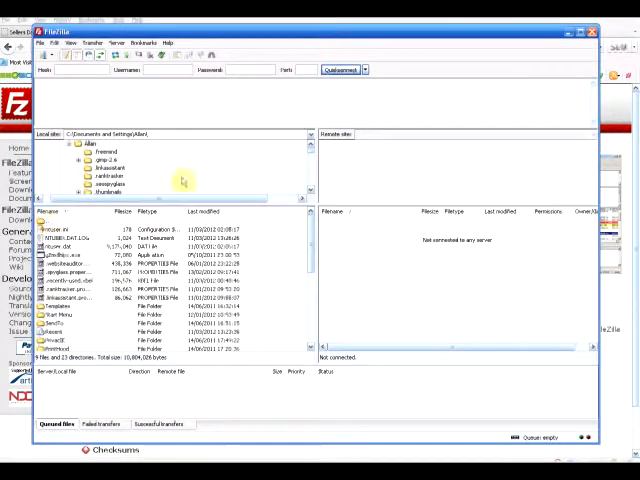
{"action": "scroll", "scroll_direction": "down", "scroll_amount": 3}
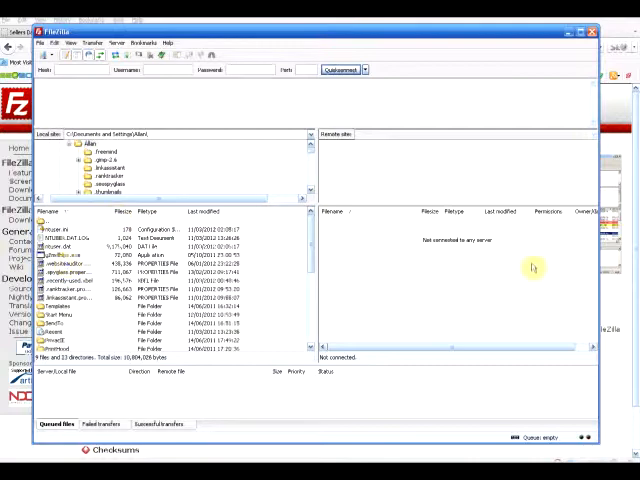
{"action": "mouse_move", "coordinate": [416, 292]}
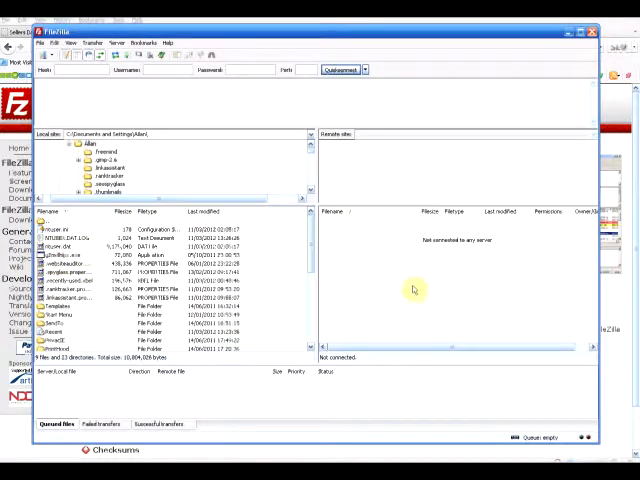
{"action": "mouse_move", "coordinate": [478, 330]}
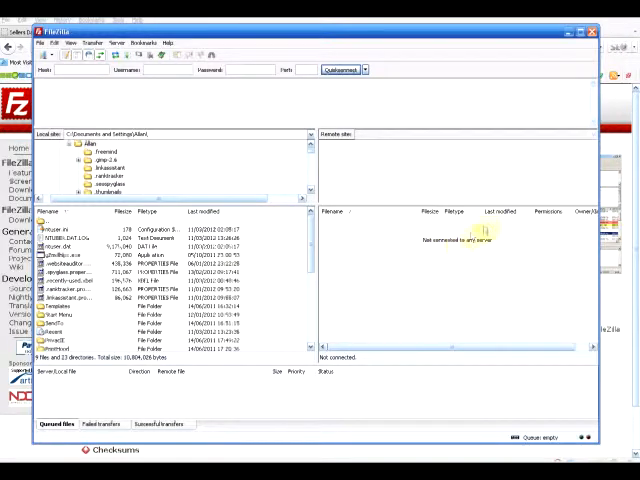
{"action": "mouse_move", "coordinate": [484, 270]}
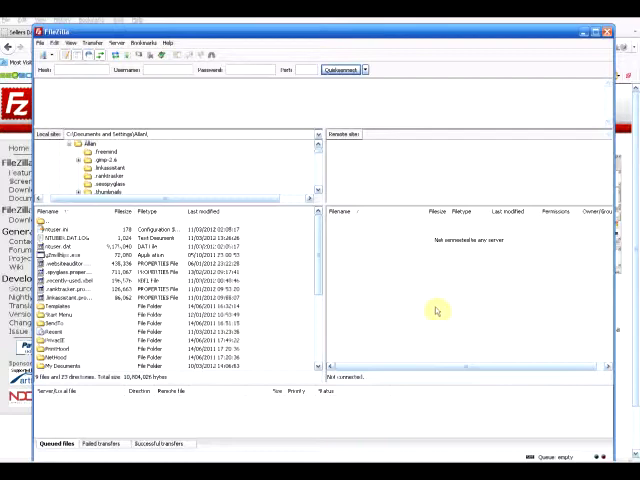
{"action": "mouse_move", "coordinate": [438, 312]}
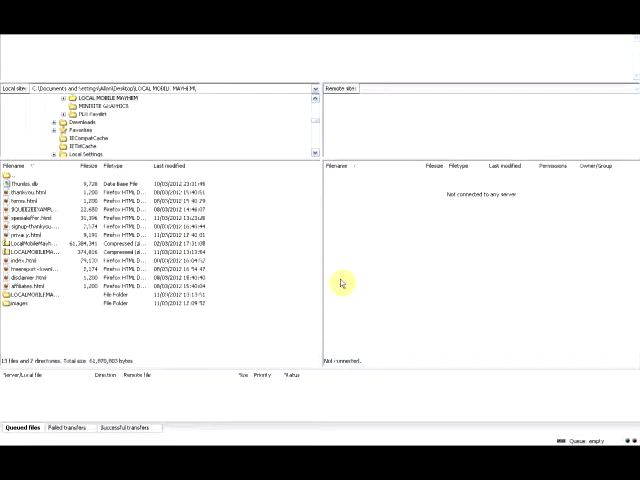
{"action": "mouse_move", "coordinate": [392, 240]}
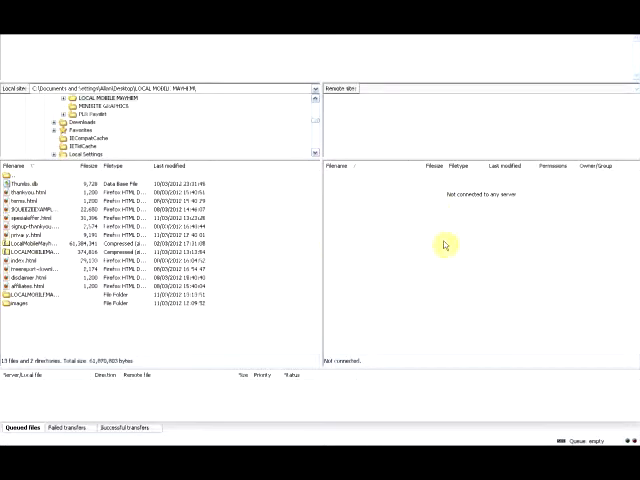
{"action": "mouse_move", "coordinate": [444, 250]}
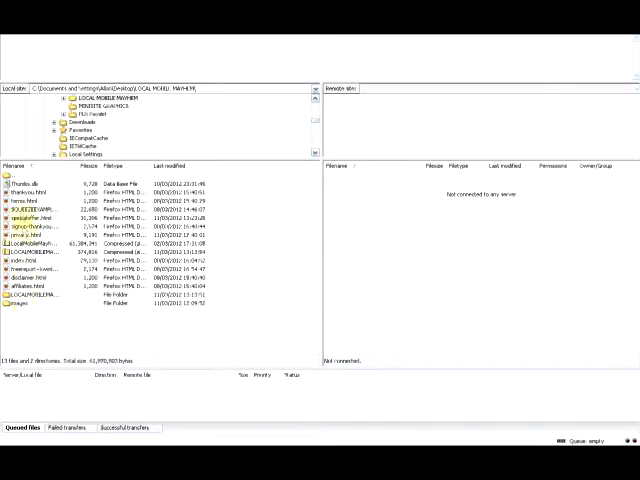
{"action": "left_click", "coordinate": [24, 196]}
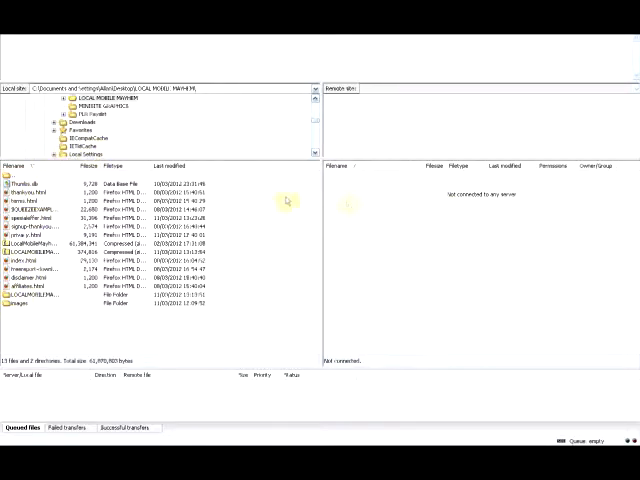
{"action": "mouse_move", "coordinate": [120, 130]}
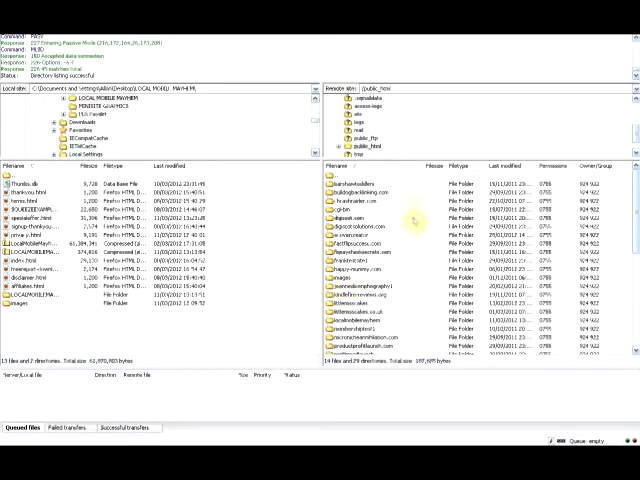
- Enter the website's folder on the connected server so its contents show in the remote pane
{"action": "scroll", "scroll_direction": "down", "scroll_amount": 3}
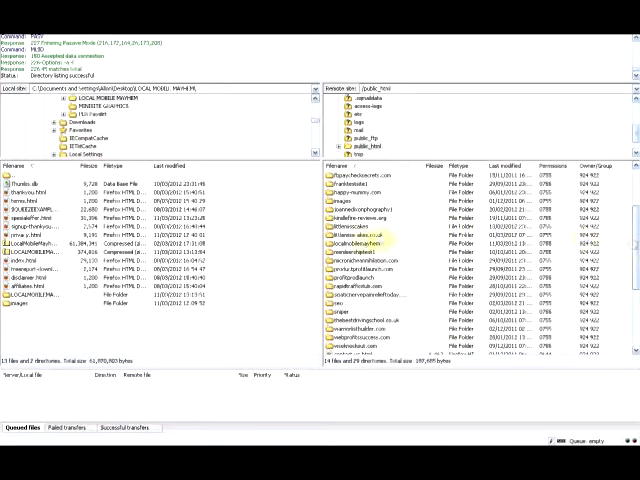
{"action": "double_click", "coordinate": [370, 242]}
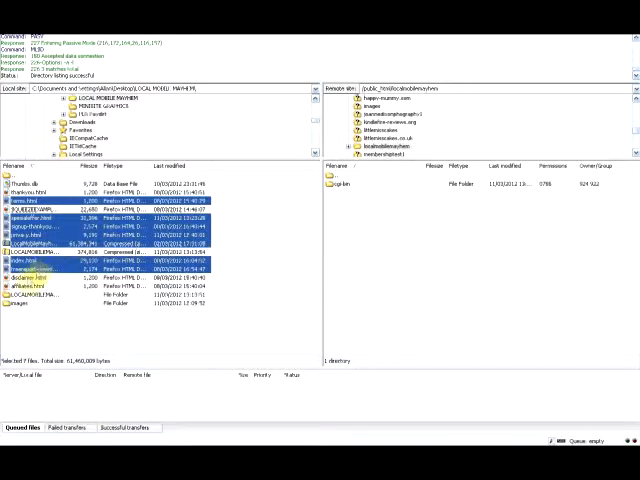
- Upload the selected local web pages and images folder into the server's website folder
{"action": "left_click", "coordinate": [36, 284]}
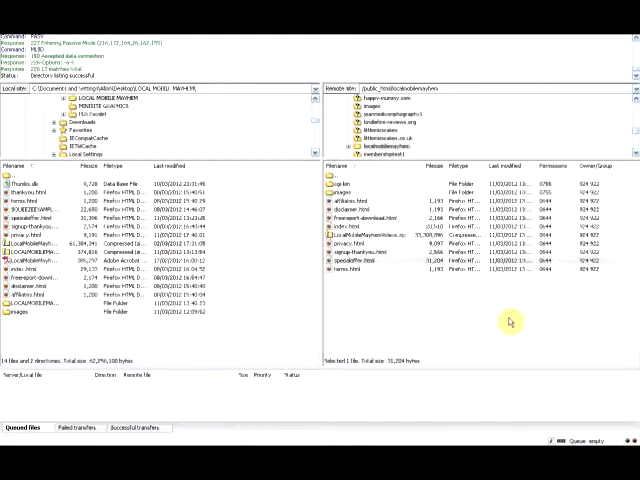
{"action": "mouse_move", "coordinate": [500, 320]}
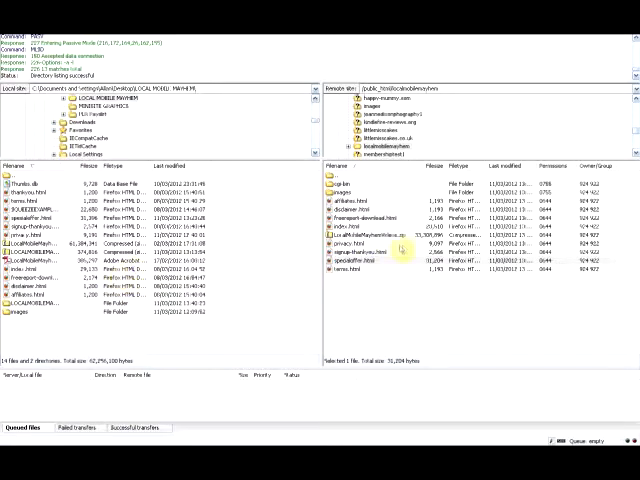
{"action": "left_click", "coordinate": [356, 250]}
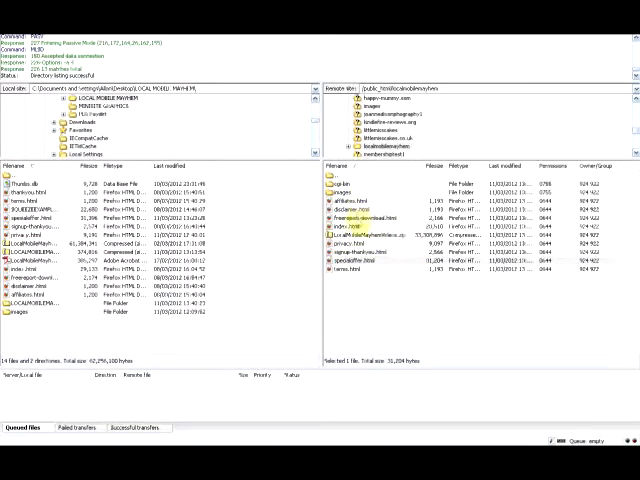
- View the live Local Mobile Mayhem sales page in Firefox, scrolling through its video course pitch
{"action": "left_click", "coordinate": [360, 192]}
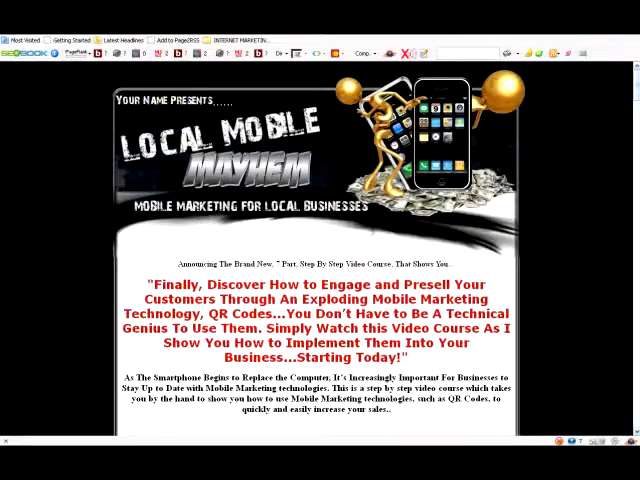
{"action": "scroll", "scroll_direction": "down", "scroll_amount": 3}
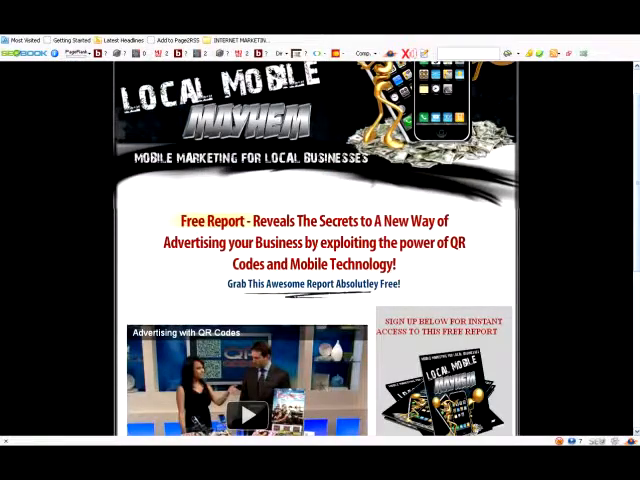
{"action": "scroll", "scroll_direction": "up", "scroll_amount": 3}
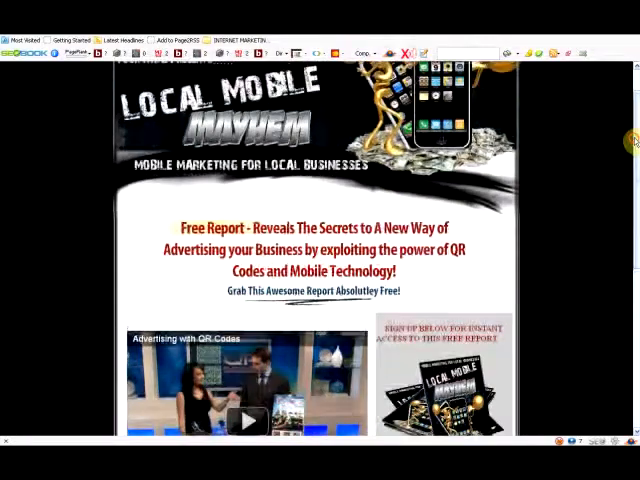
{"action": "scroll", "scroll_direction": "up", "scroll_amount": 3}
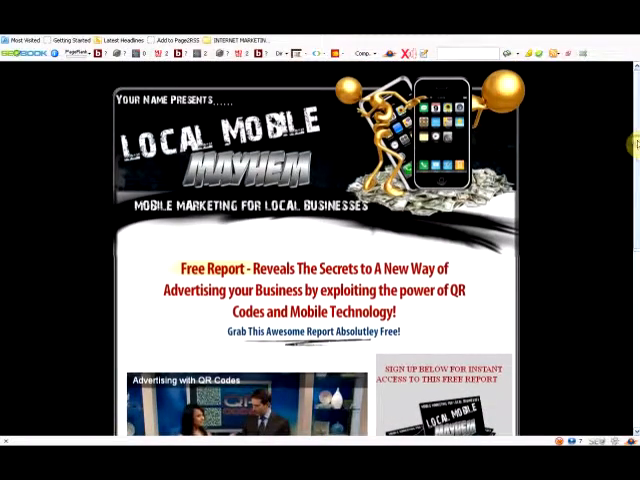
{"action": "scroll", "scroll_direction": "down", "scroll_amount": 3}
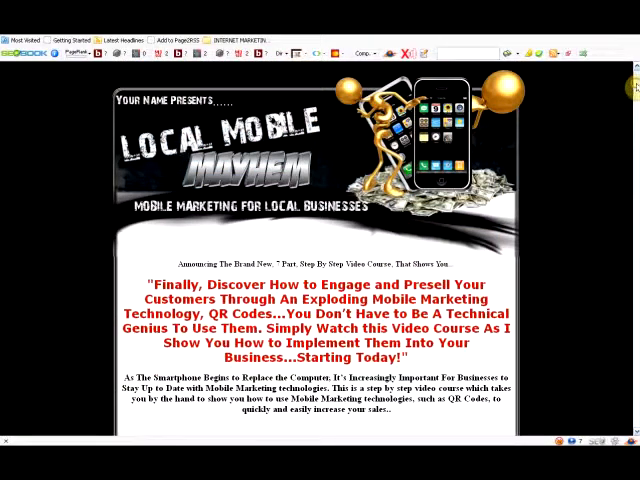
{"action": "scroll", "scroll_direction": "down", "scroll_amount": 3}
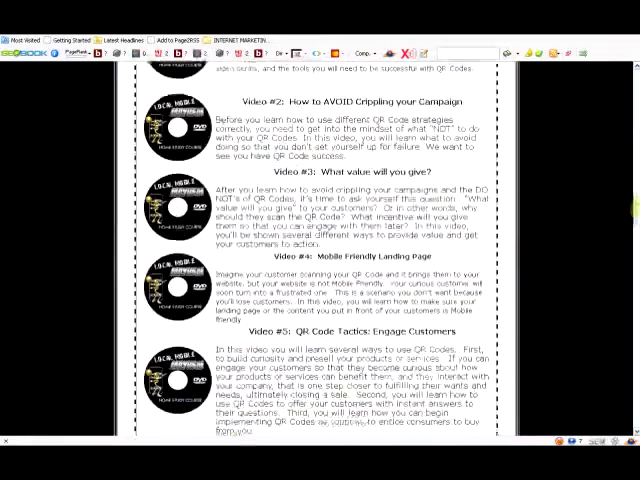
{"action": "scroll", "scroll_direction": "down", "scroll_amount": 3}
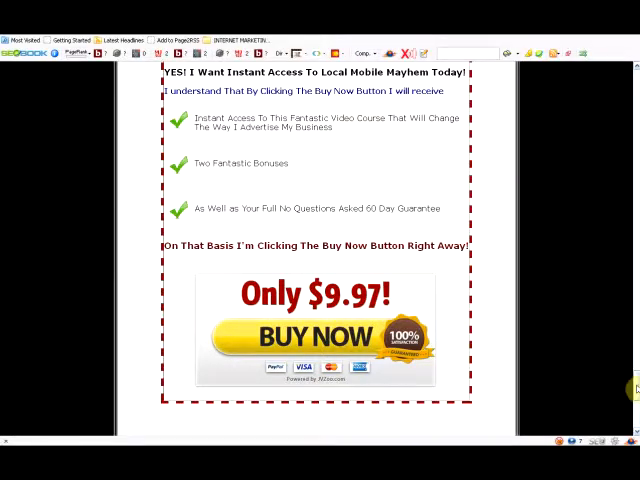
{"action": "scroll", "scroll_direction": "up", "scroll_amount": 3}
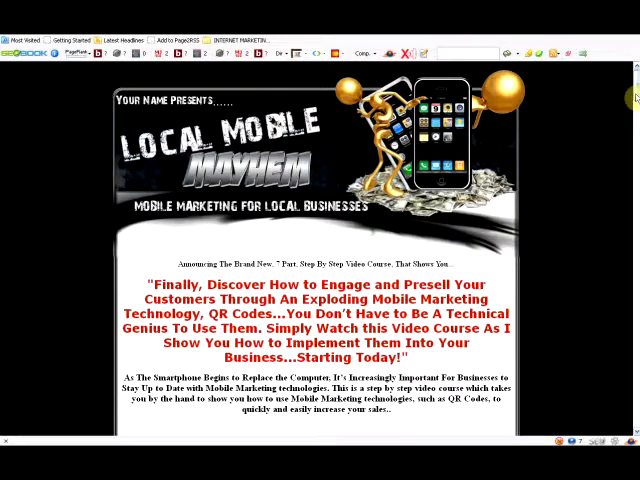
{"action": "scroll", "scroll_direction": "down", "scroll_amount": 3}
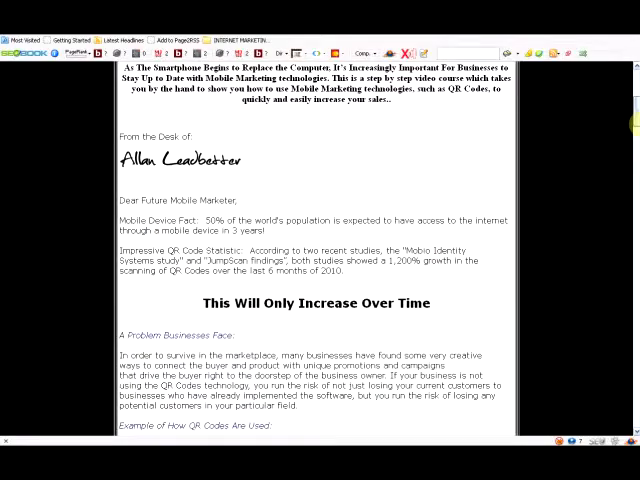
{"action": "scroll", "scroll_direction": "down", "scroll_amount": 3}
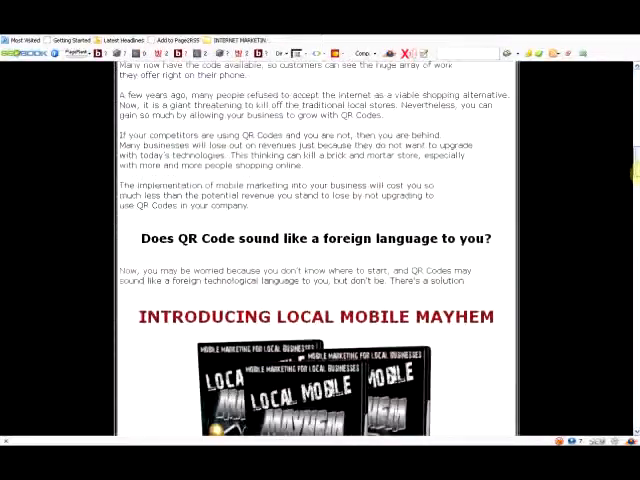
{"action": "scroll", "scroll_direction": "down", "scroll_amount": 3}
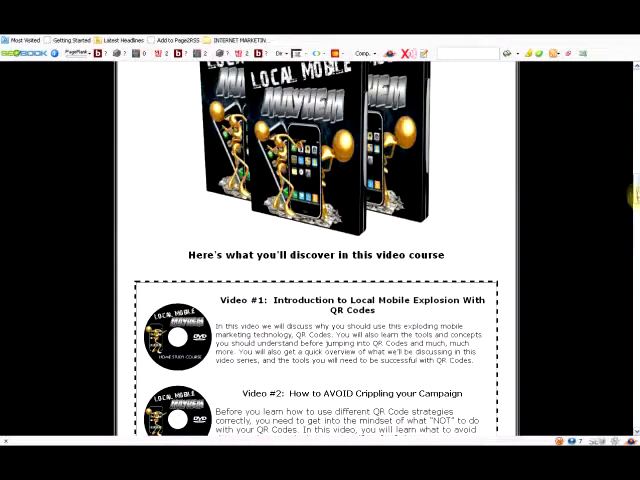
{"action": "scroll", "scroll_direction": "down", "scroll_amount": 3}
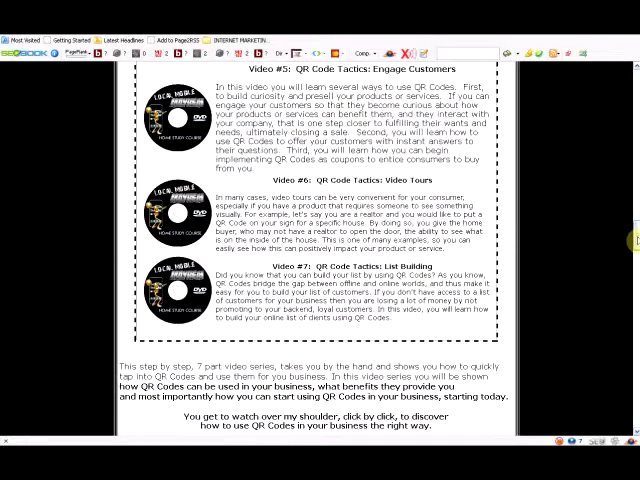
{"action": "scroll", "scroll_direction": "down", "scroll_amount": 3}
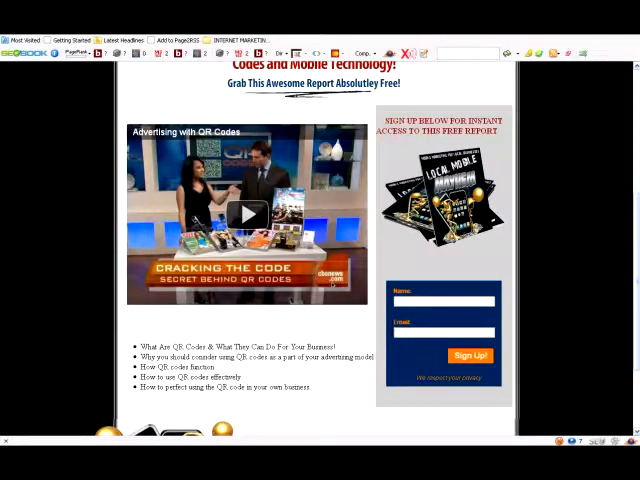
{"action": "scroll", "scroll_direction": "down", "scroll_amount": 3}
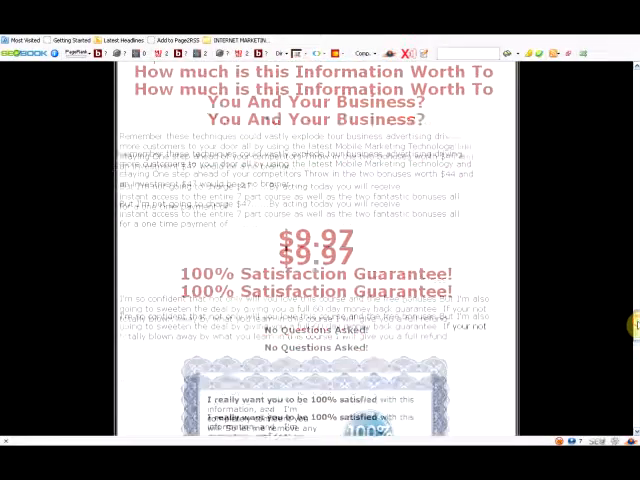
{"action": "scroll", "scroll_direction": "down", "scroll_amount": 3}
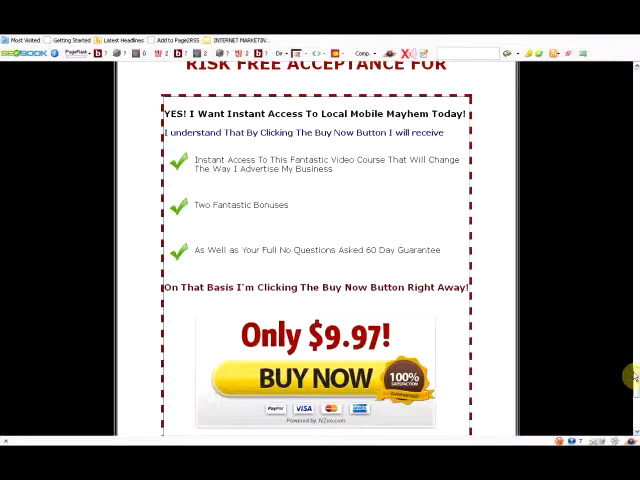
{"action": "scroll", "scroll_direction": "down", "scroll_amount": 3}
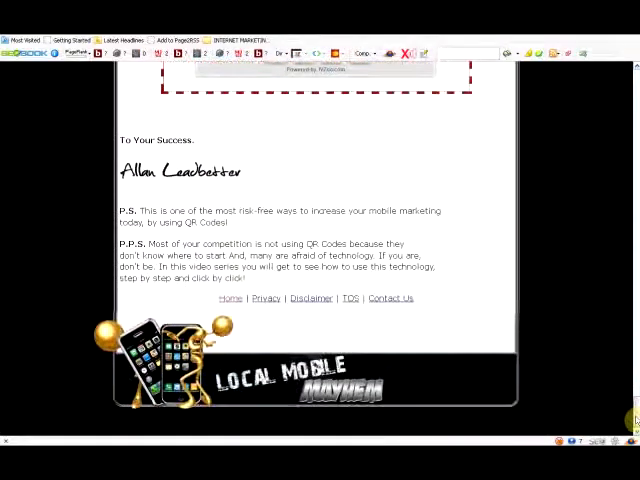